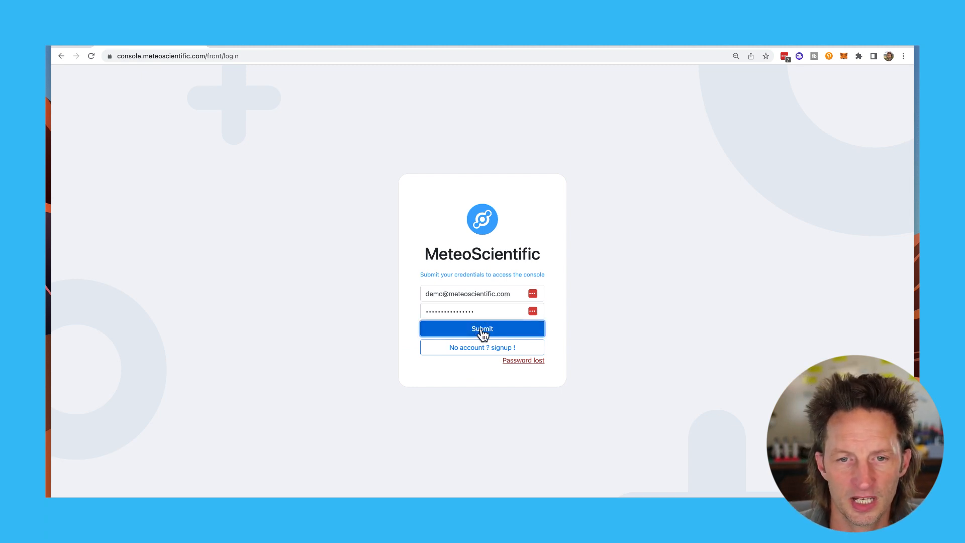
- Sign in with the pre-filled demo email and password
{"action": "left_click", "coordinate": [482, 328]}
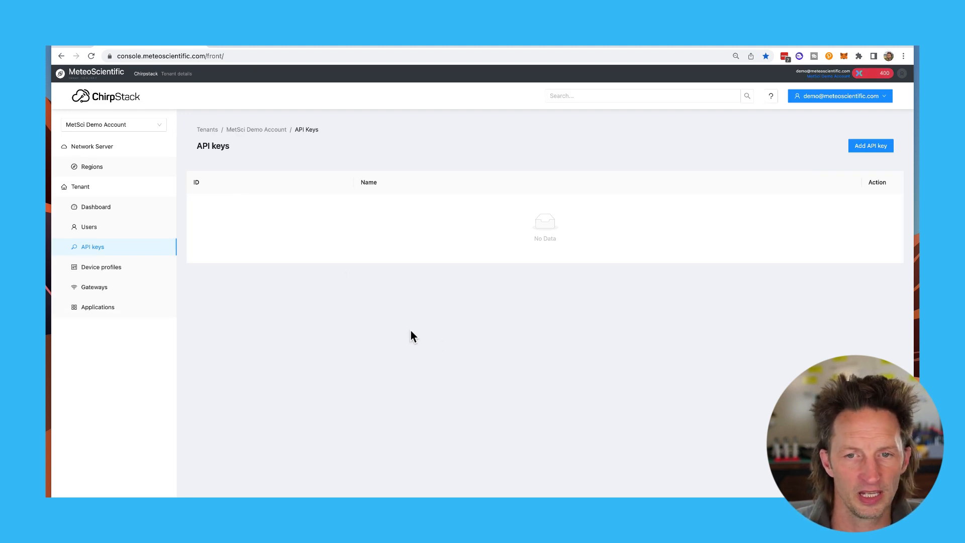
- Show the tenant Dashboard with its devices, gateways and data-rate panels
{"action": "left_click", "coordinate": [97, 207]}
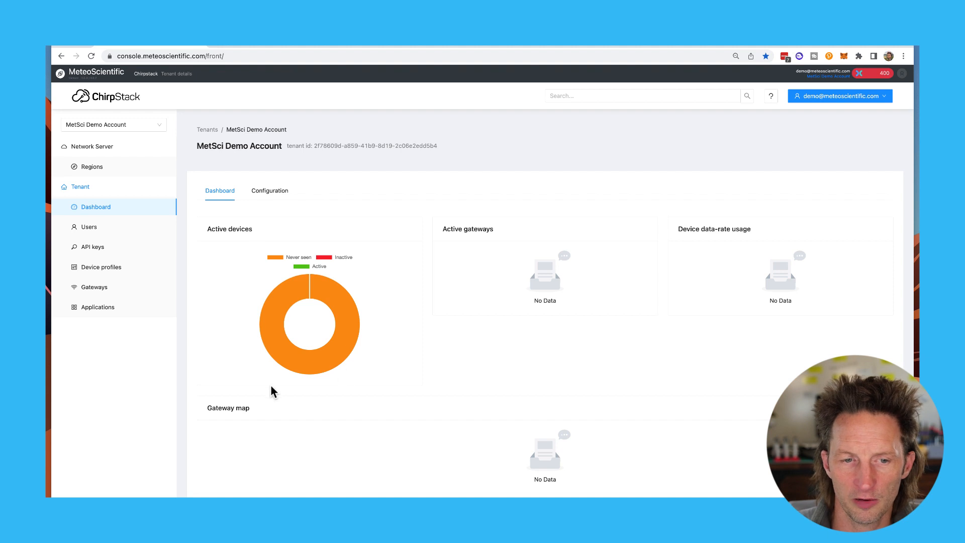
{"action": "mouse_move", "coordinate": [271, 310]}
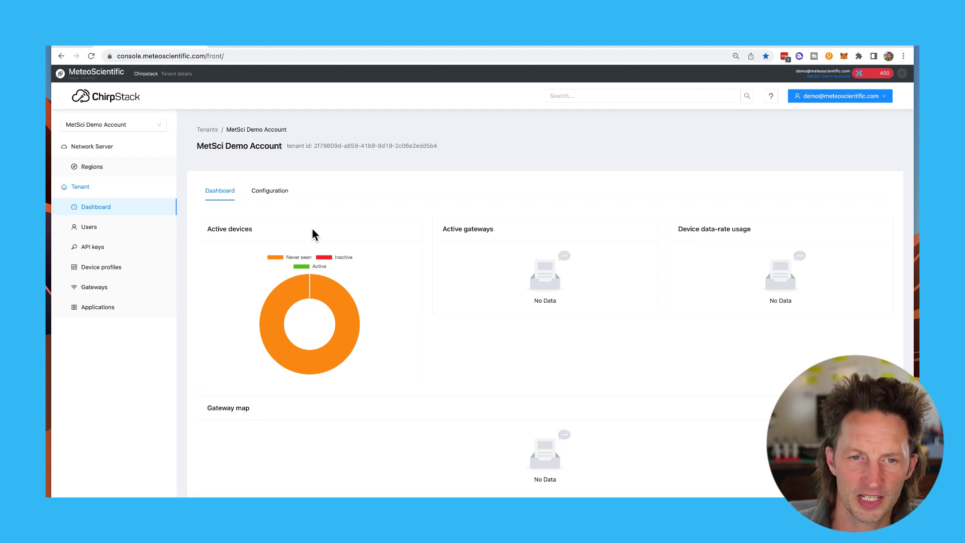
{"action": "mouse_move", "coordinate": [276, 316]}
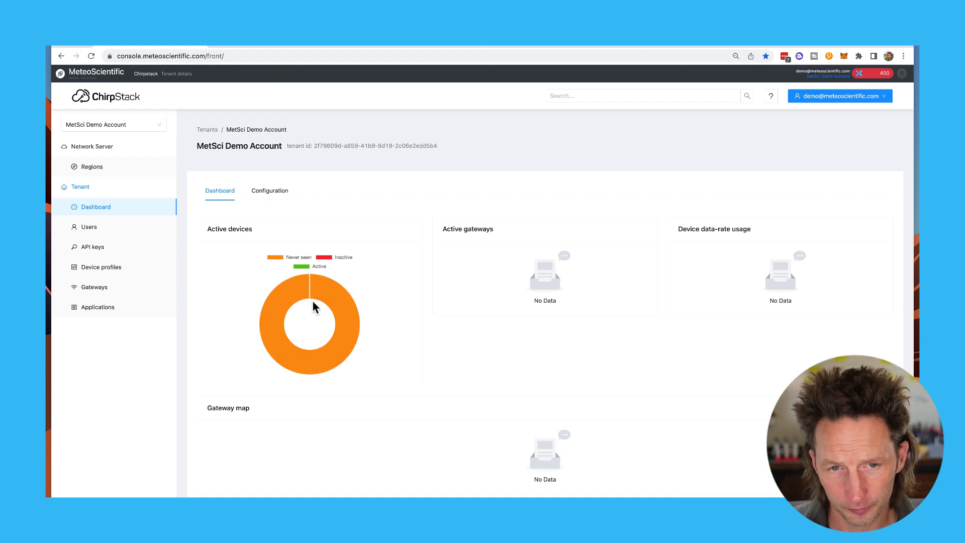
{"action": "mouse_move", "coordinate": [290, 251]}
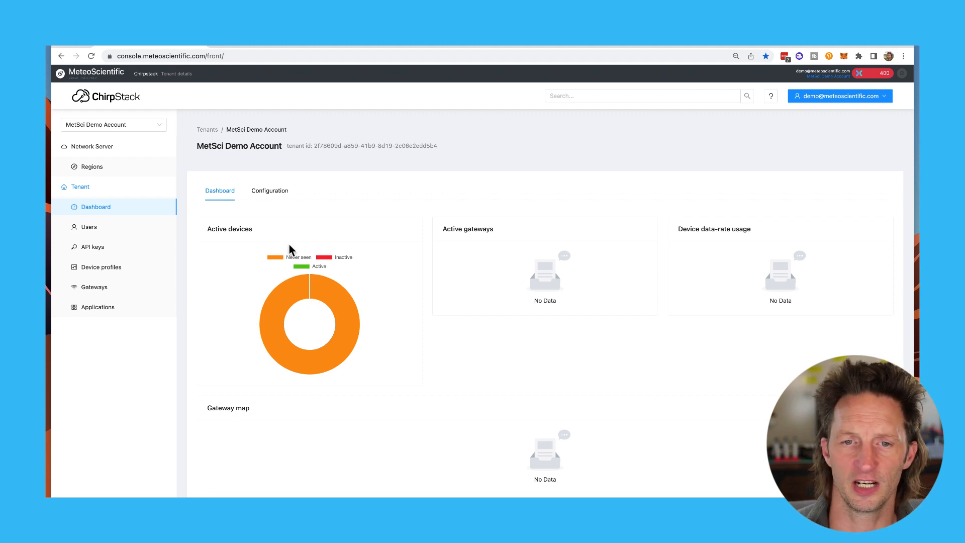
{"action": "mouse_move", "coordinate": [489, 238]}
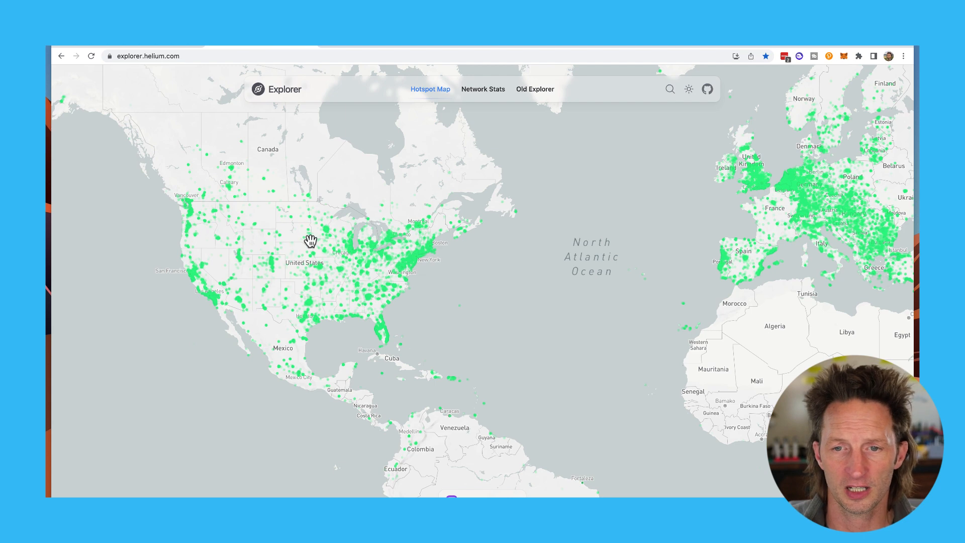
- Zoom the hotspot map from the world view in to San Diego
{"action": "scroll", "scroll_direction": "down", "scroll_amount": 3}
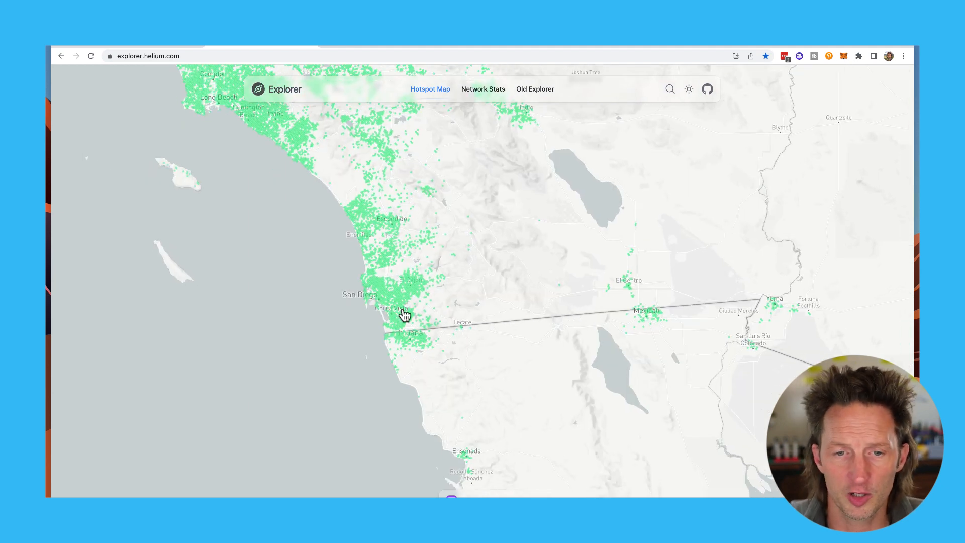
{"action": "scroll", "scroll_direction": "down", "scroll_amount": 3}
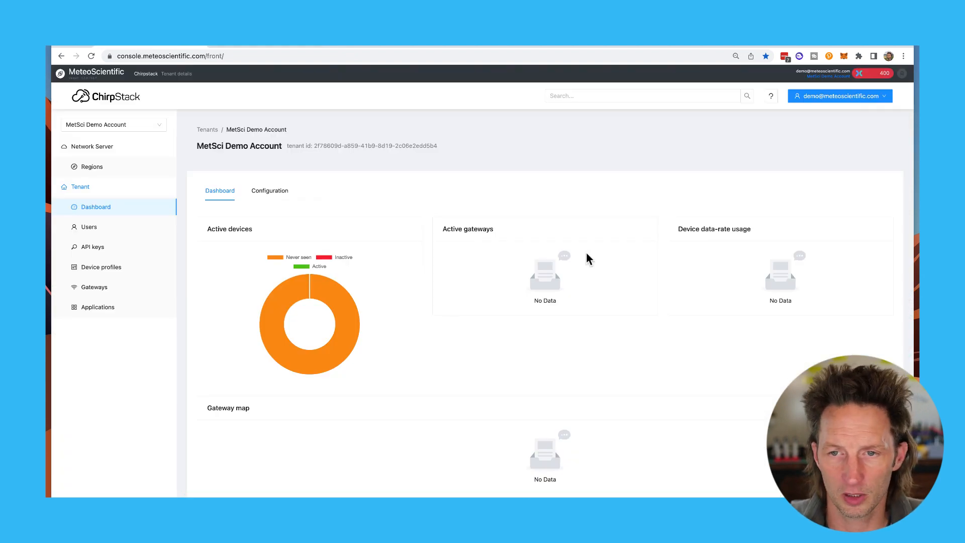
{"action": "mouse_move", "coordinate": [714, 249]}
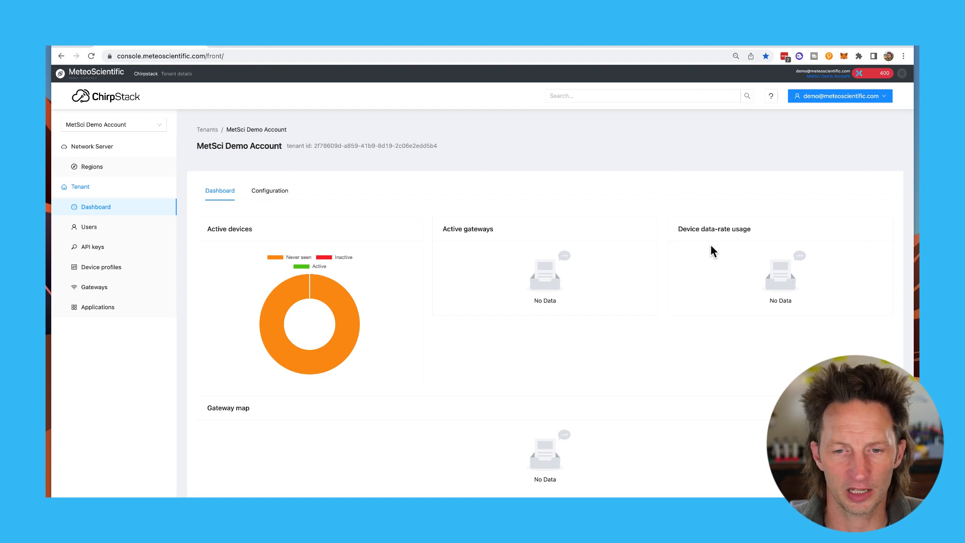
{"action": "mouse_move", "coordinate": [248, 425]}
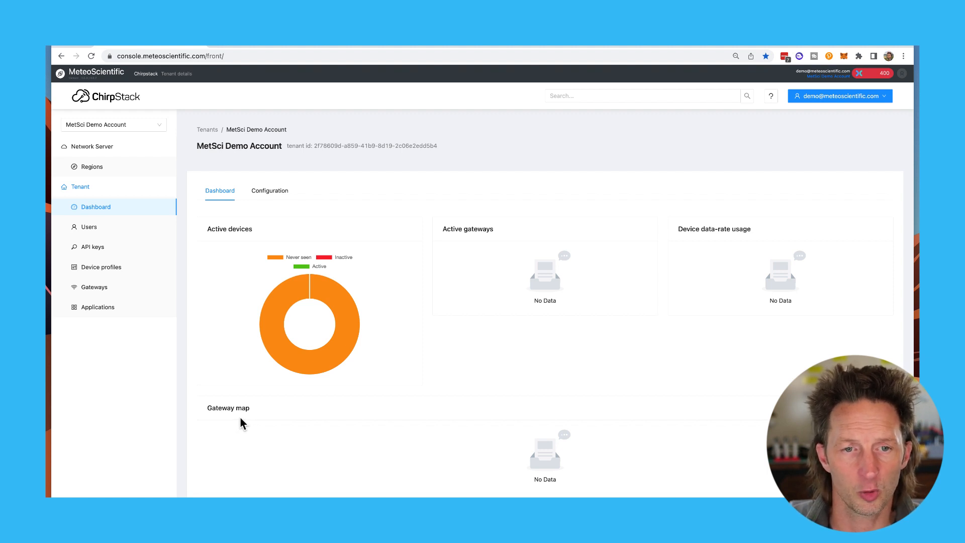
{"action": "mouse_move", "coordinate": [152, 220]}
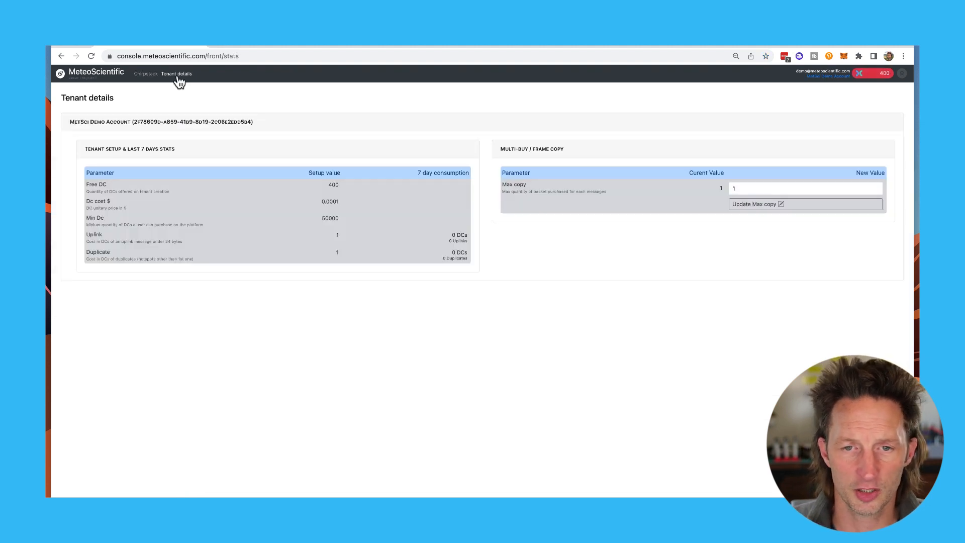
{"action": "mouse_move", "coordinate": [182, 86]}
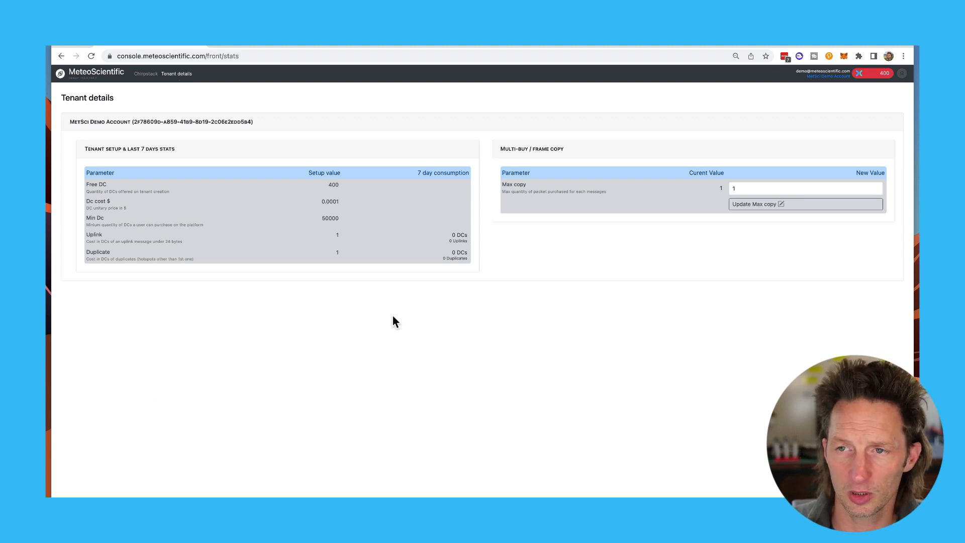
{"action": "mouse_move", "coordinate": [877, 86]}
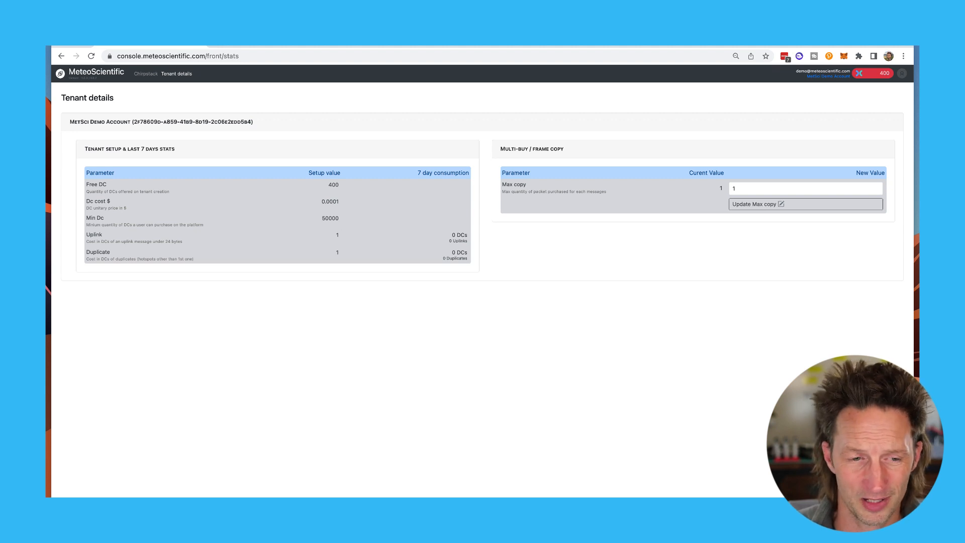
{"action": "mouse_move", "coordinate": [163, 454]}
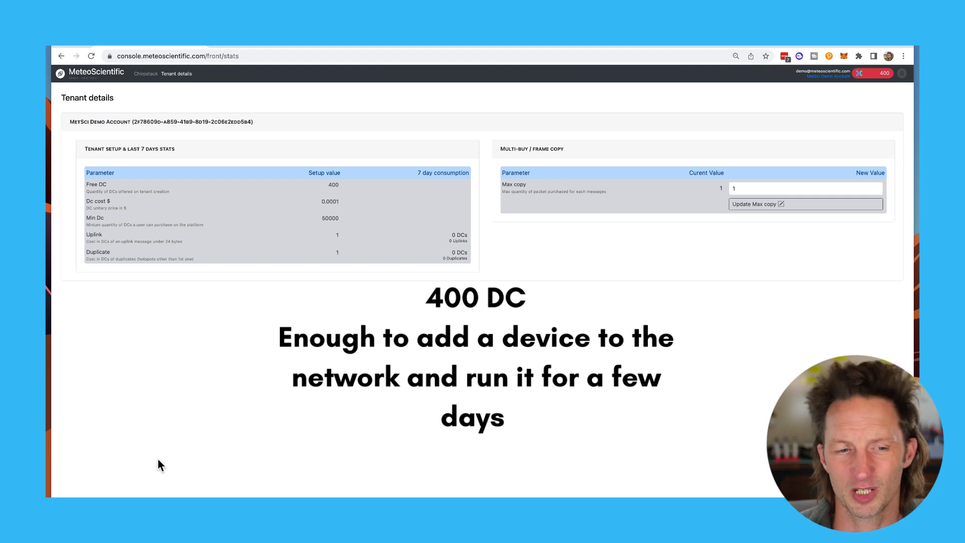
{"action": "mouse_move", "coordinate": [161, 455]}
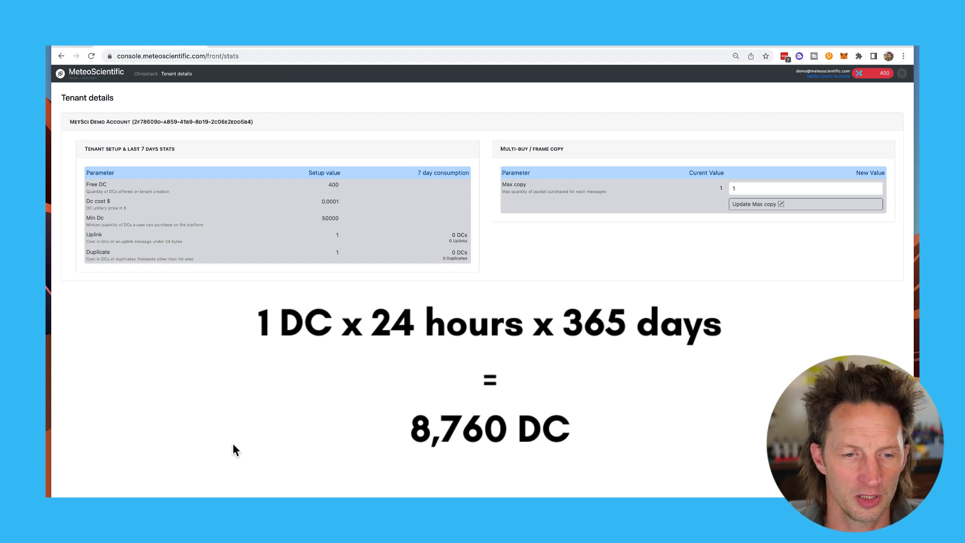
{"action": "mouse_move", "coordinate": [246, 443]}
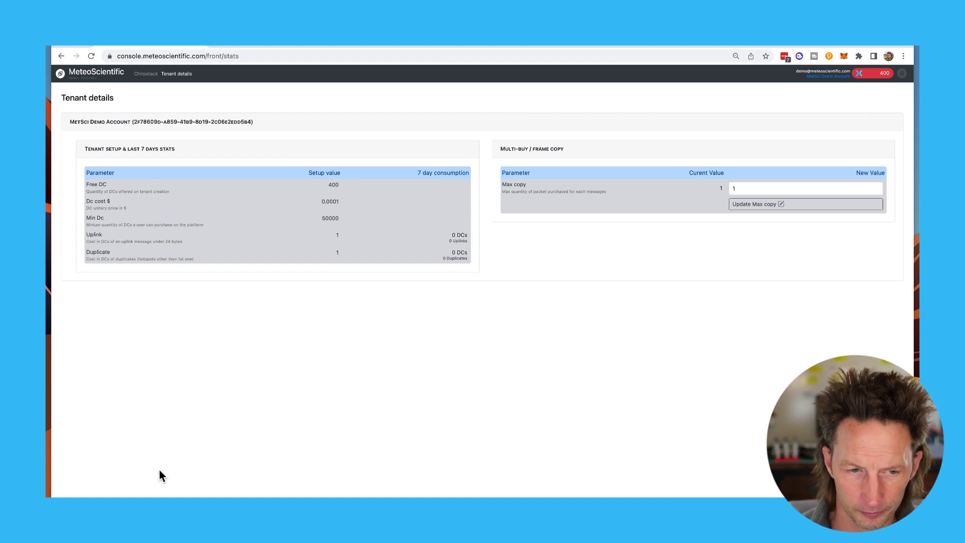
{"action": "mouse_move", "coordinate": [285, 364]}
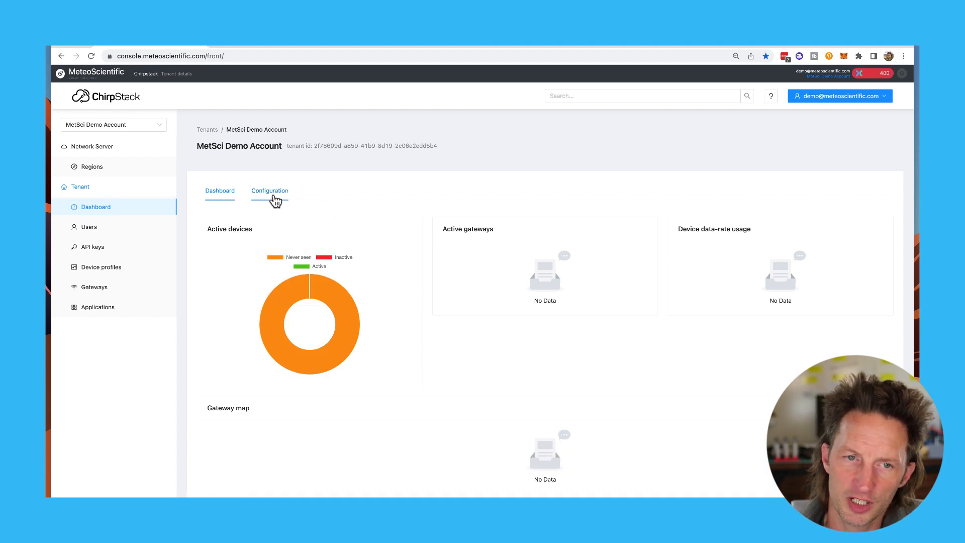
{"action": "left_click", "coordinate": [270, 191]}
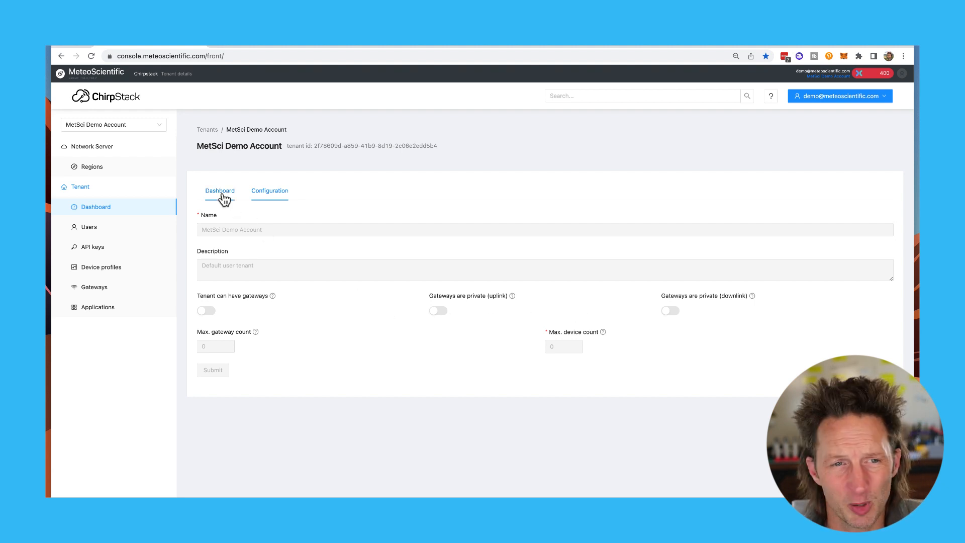
{"action": "left_click", "coordinate": [221, 190]}
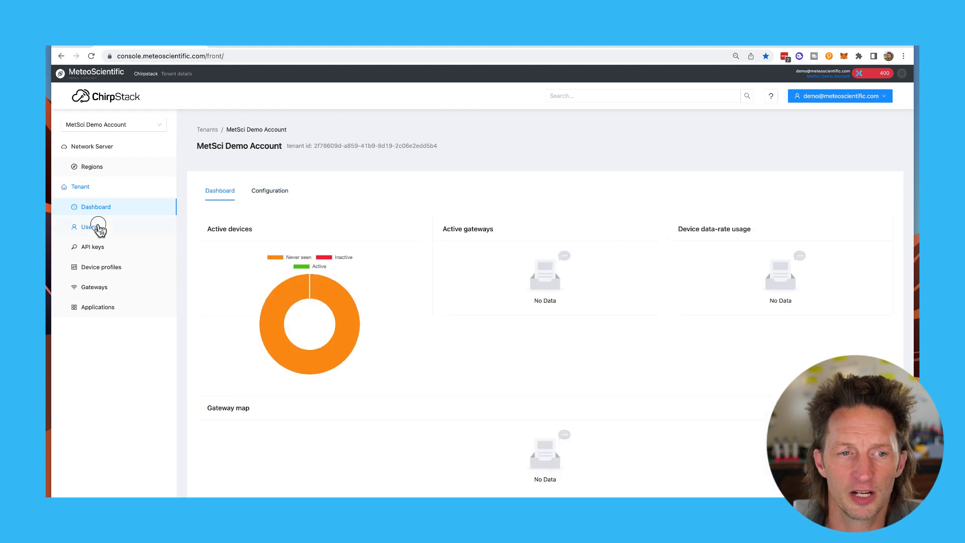
- View the Tenant users list, preview the add-user form with tenant admin toggled, and return to the list
{"action": "left_click", "coordinate": [88, 226]}
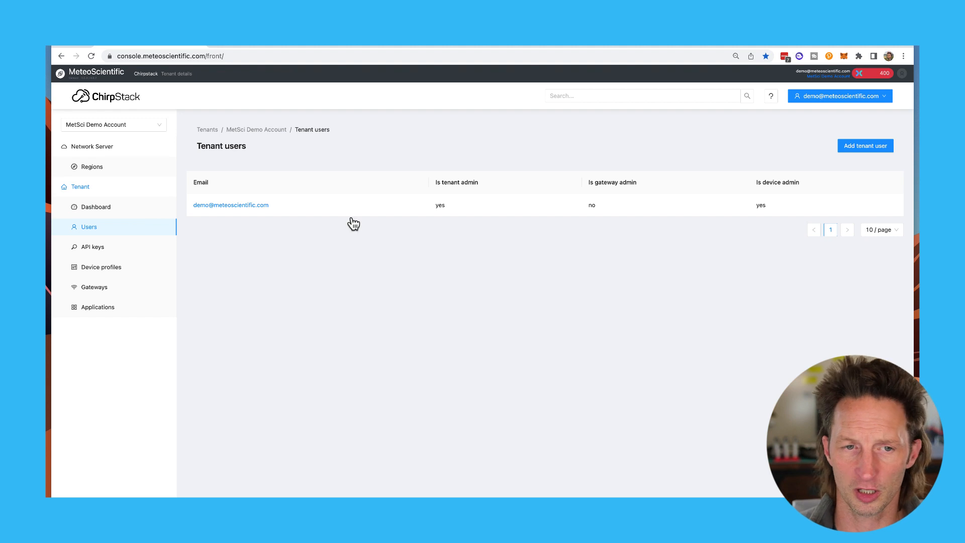
{"action": "left_click", "coordinate": [865, 145]}
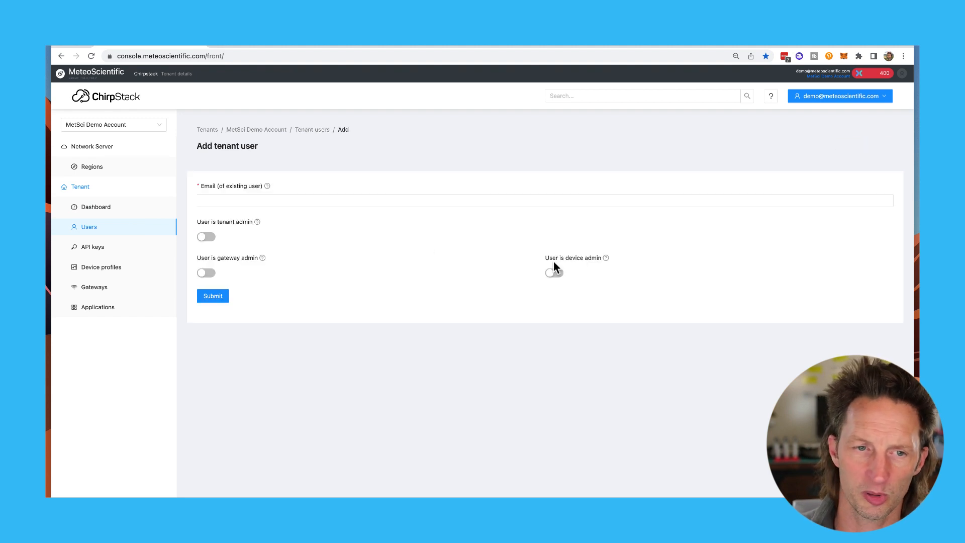
{"action": "left_click", "coordinate": [205, 236]}
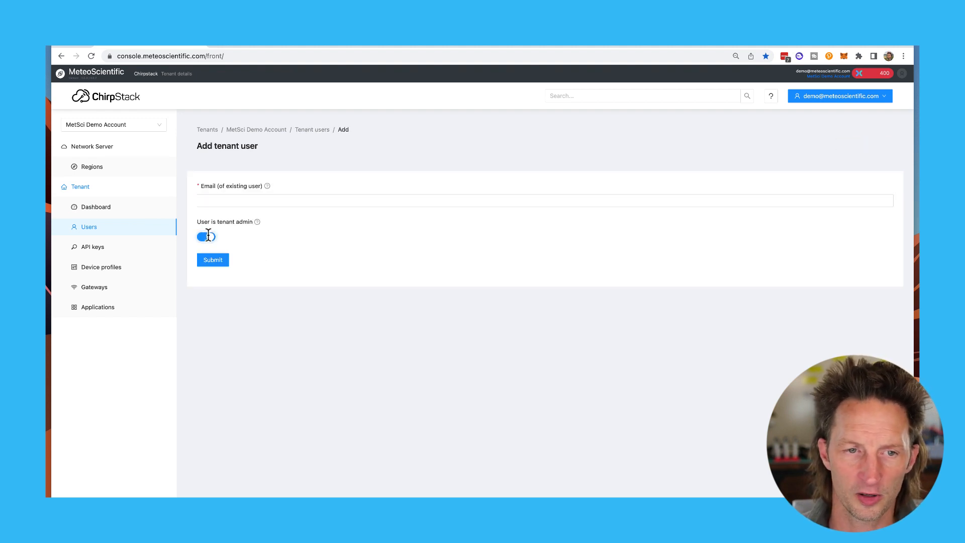
{"action": "left_click", "coordinate": [206, 237]}
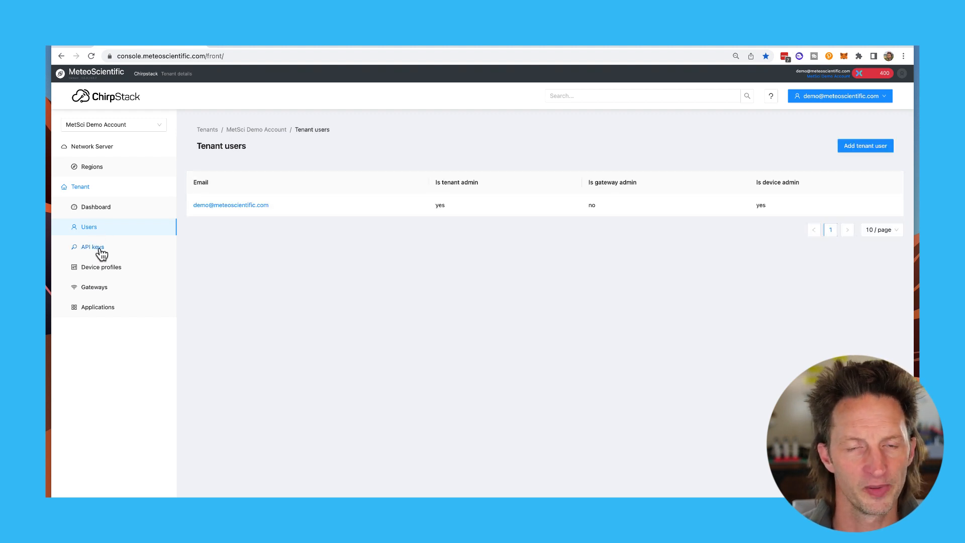
- View the empty API keys page, then the Device profiles list with the MakerFabs profile
{"action": "left_click", "coordinate": [91, 248]}
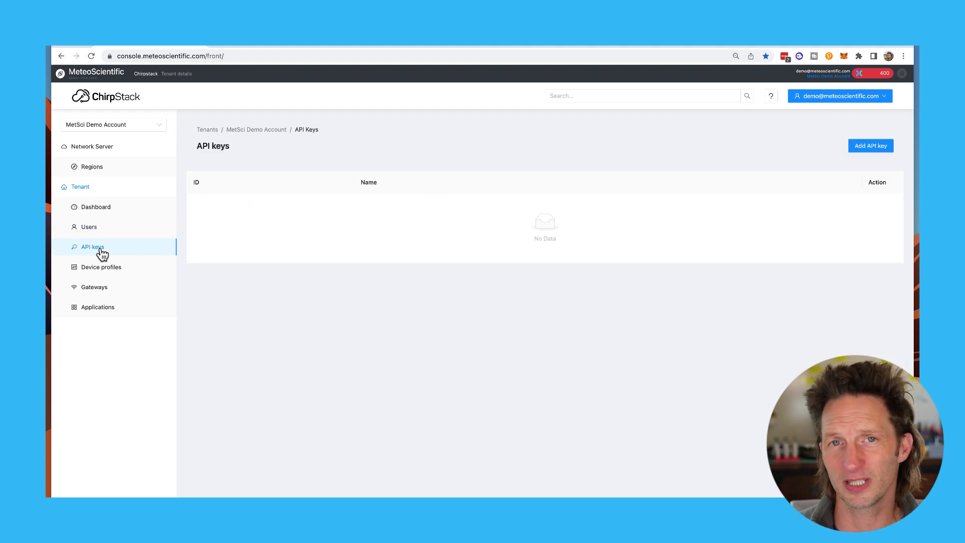
{"action": "mouse_move", "coordinate": [123, 247]}
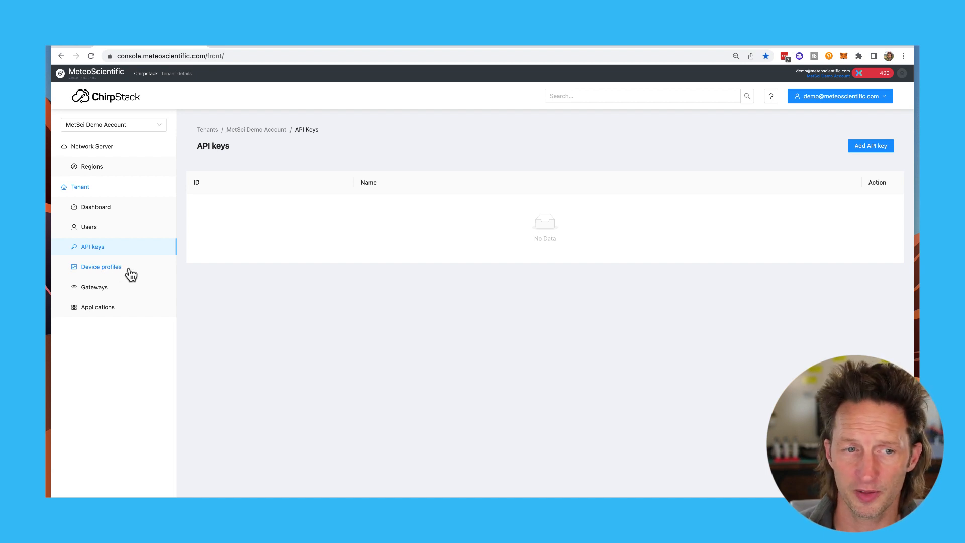
{"action": "mouse_move", "coordinate": [119, 104]}
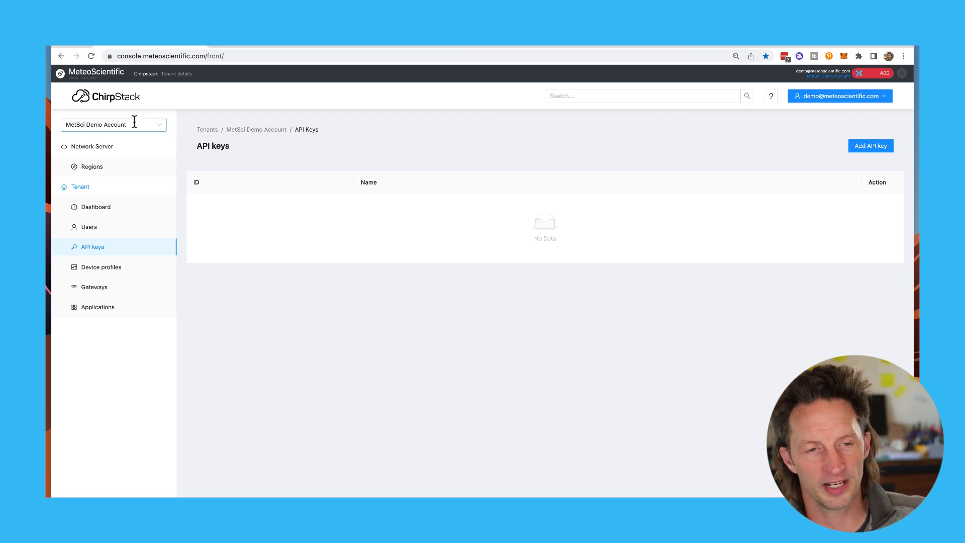
{"action": "mouse_move", "coordinate": [101, 266]}
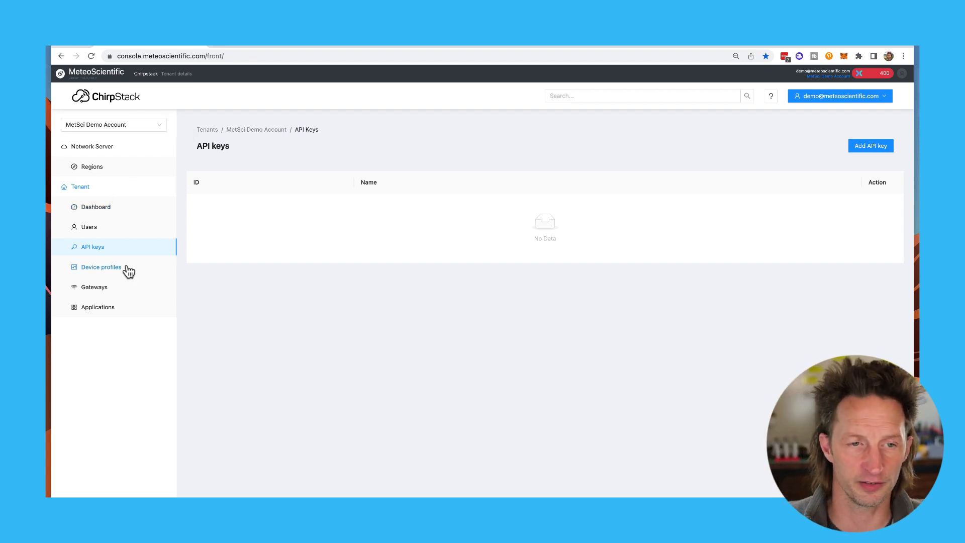
{"action": "mouse_move", "coordinate": [97, 306]}
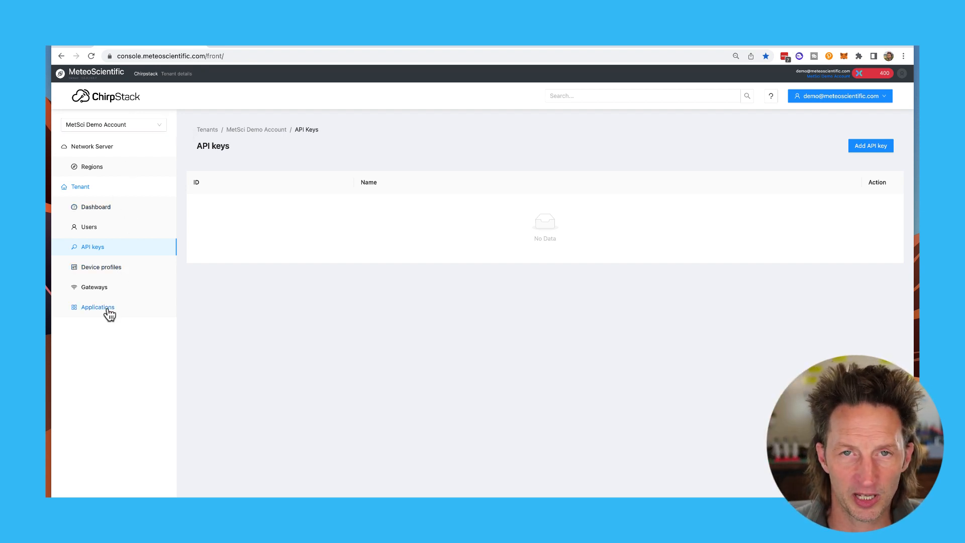
{"action": "mouse_move", "coordinate": [84, 290]}
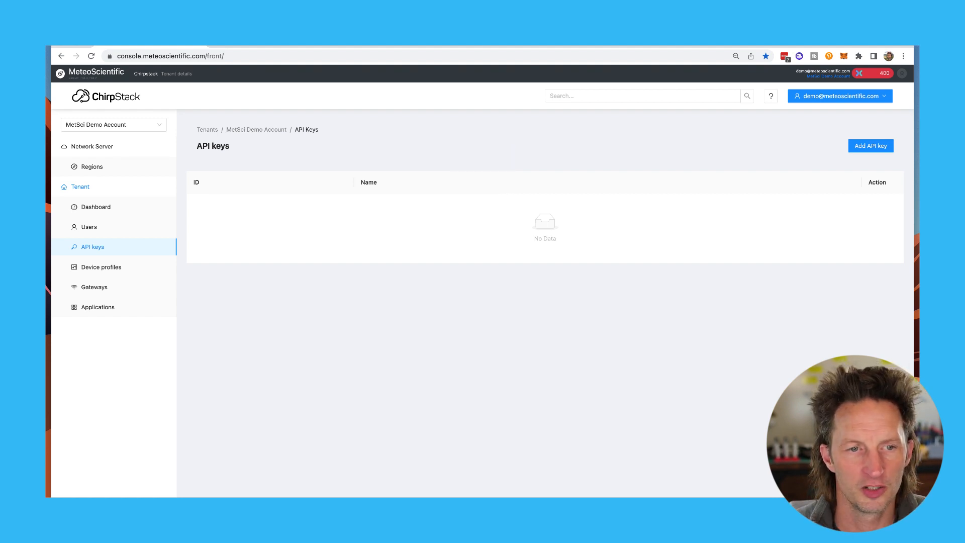
{"action": "left_click", "coordinate": [100, 266]}
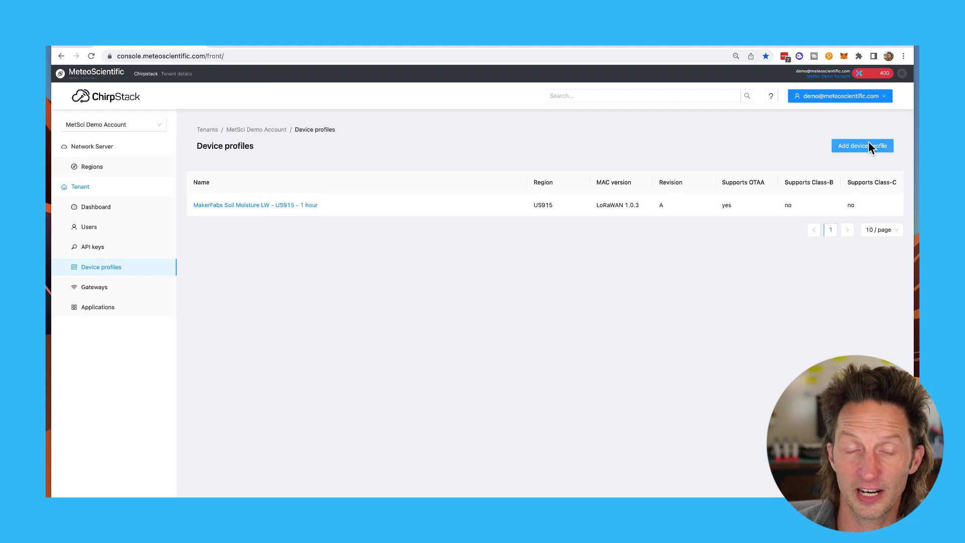
{"action": "mouse_move", "coordinate": [446, 209]}
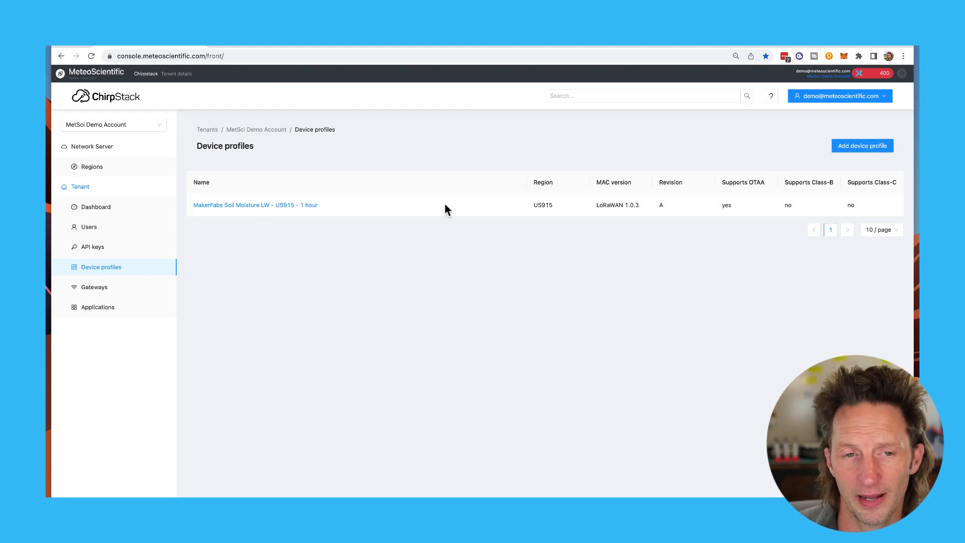
- View the MakerFabs Soil Moisture US915 profile settings, then the Applications list
{"action": "left_click", "coordinate": [254, 205]}
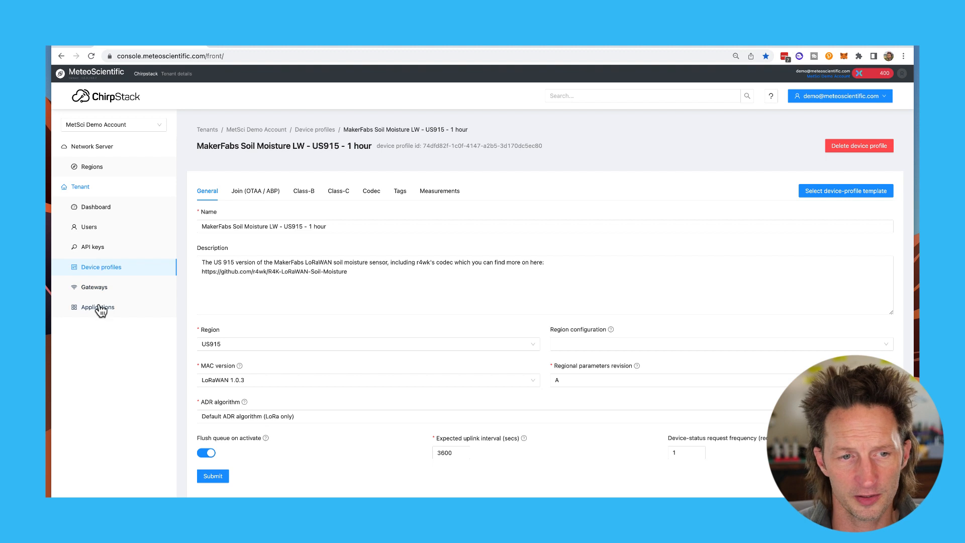
{"action": "left_click", "coordinate": [98, 307]}
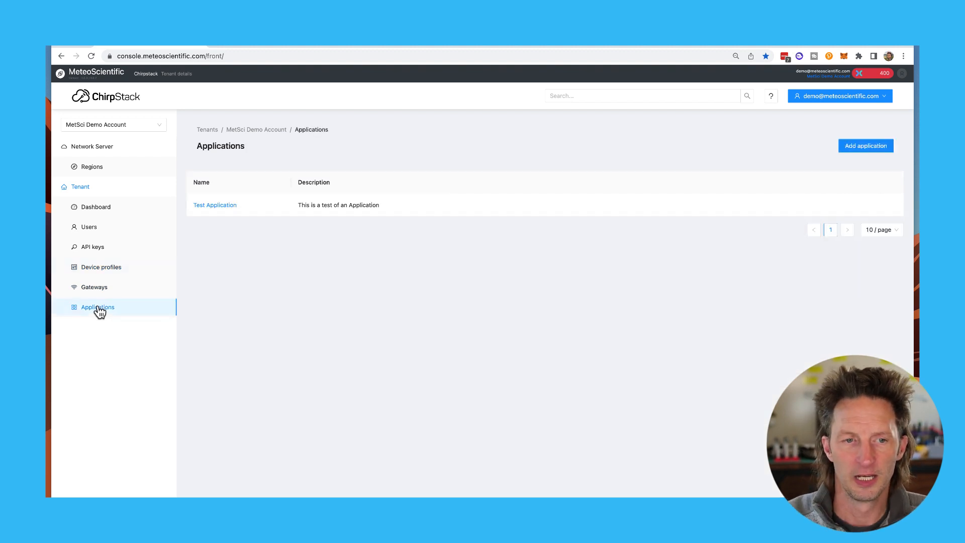
{"action": "mouse_move", "coordinate": [247, 286]}
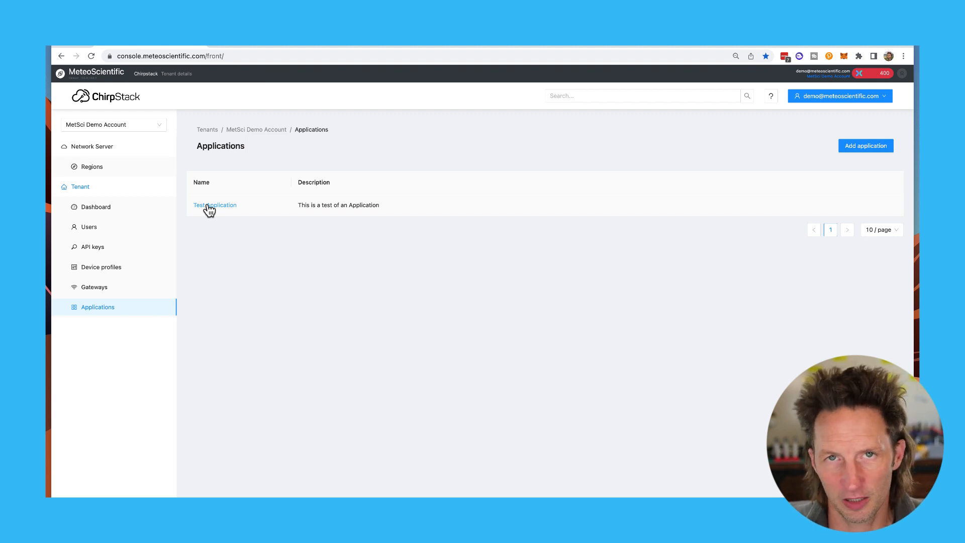
- View Test Application and its Test Device details, then return to the tenant dashboard
{"action": "left_click", "coordinate": [215, 205]}
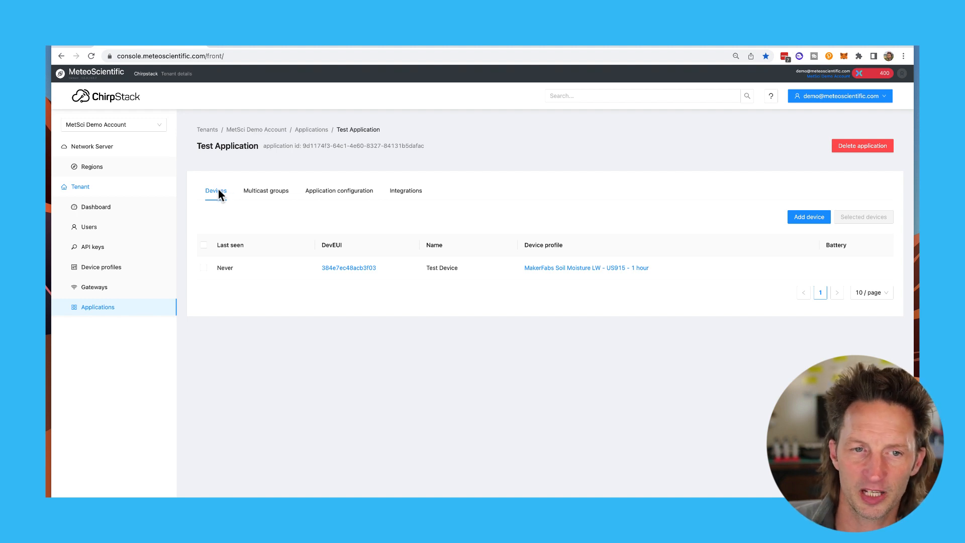
{"action": "left_click", "coordinate": [349, 267]}
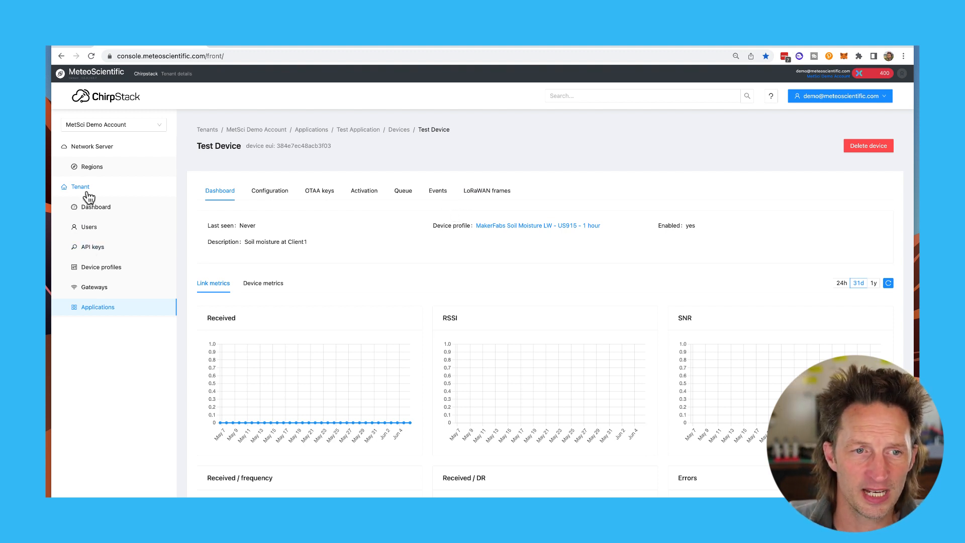
{"action": "left_click", "coordinate": [97, 207]}
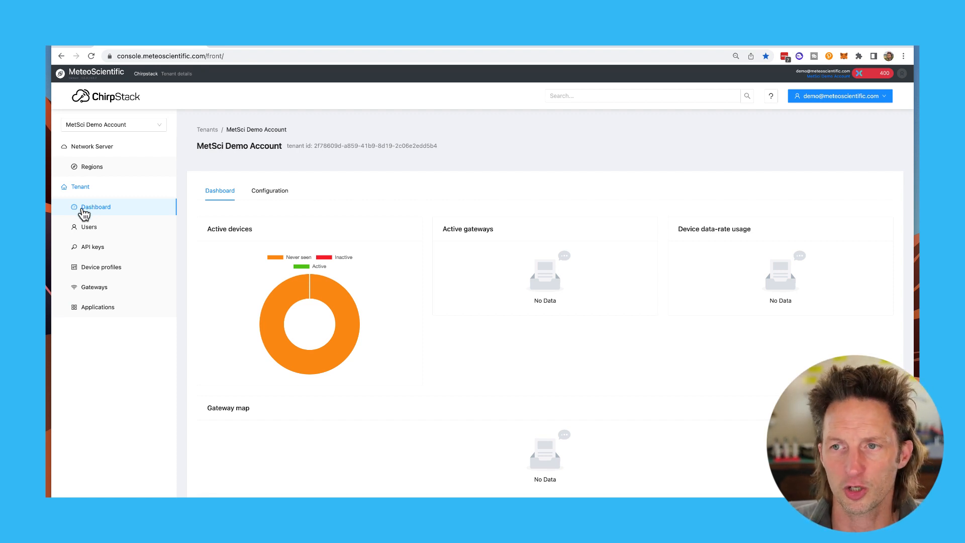
{"action": "mouse_move", "coordinate": [891, 82]}
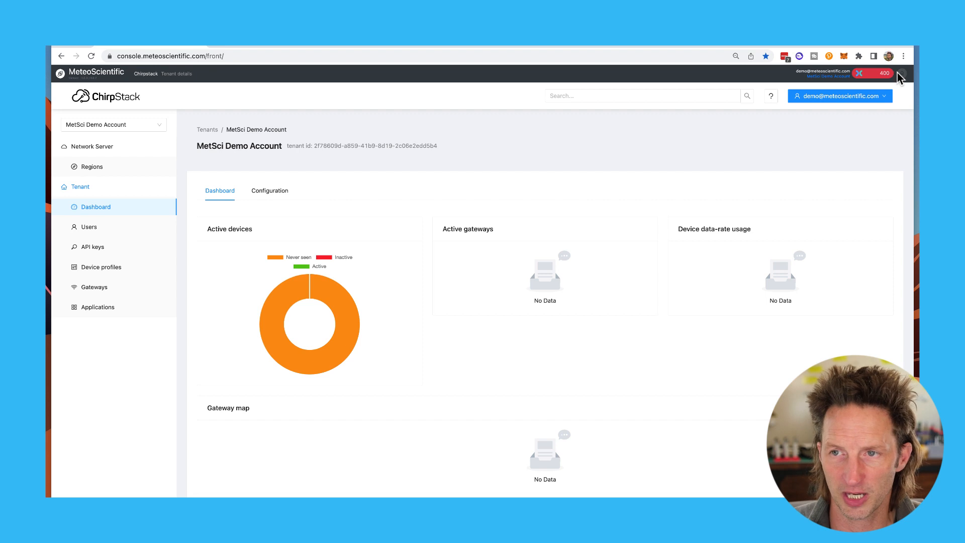
- From the account menu, show the Data Credits page with 400 remaining DC
{"action": "left_click", "coordinate": [903, 73]}
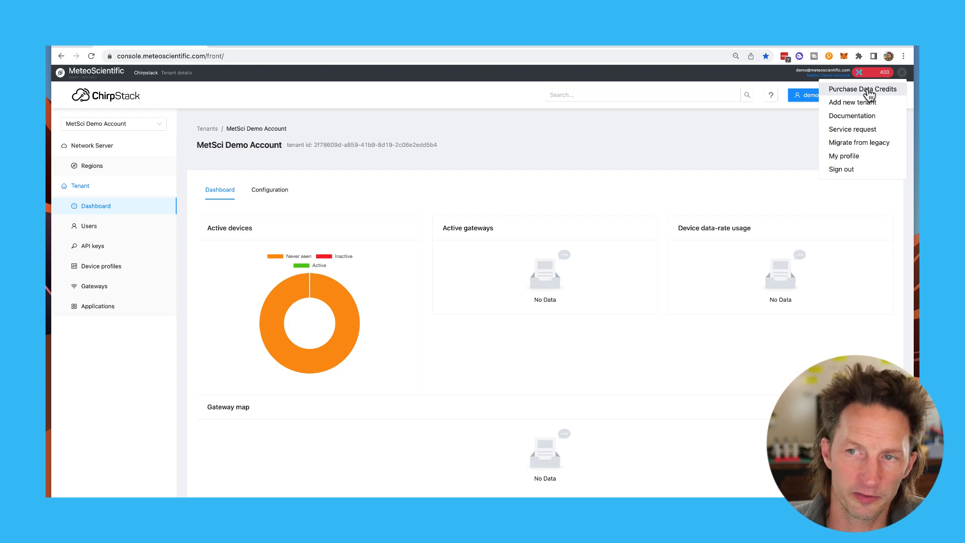
{"action": "left_click", "coordinate": [863, 88]}
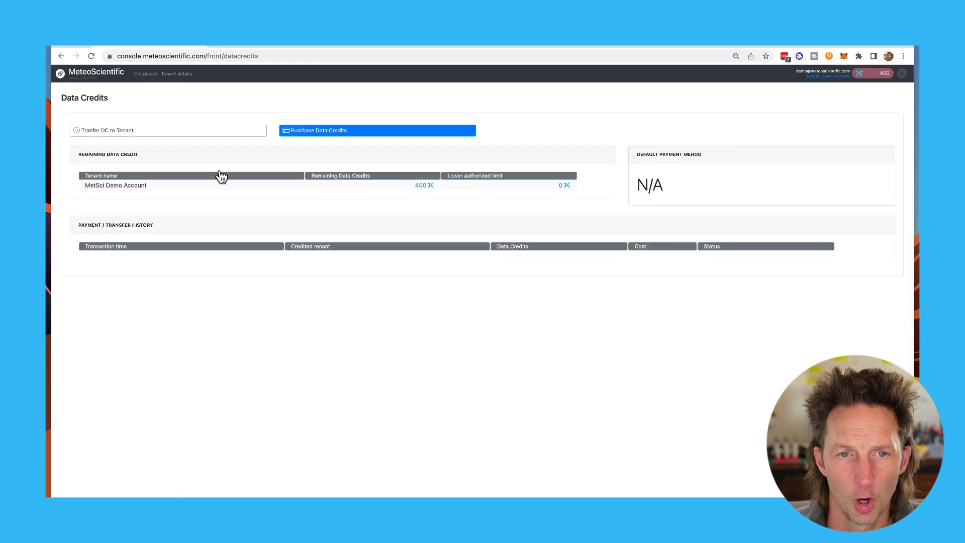
{"action": "left_click", "coordinate": [377, 129]}
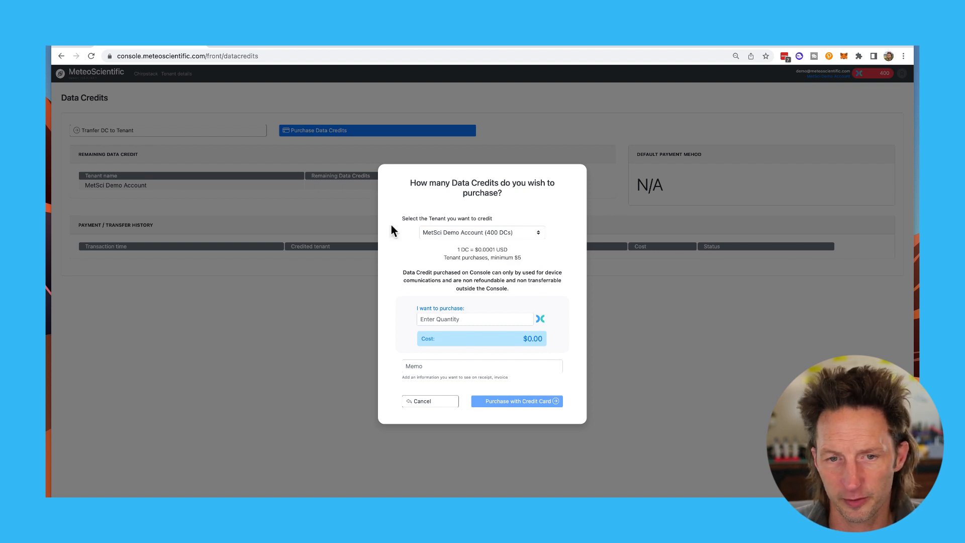
{"action": "left_click", "coordinate": [474, 319]}
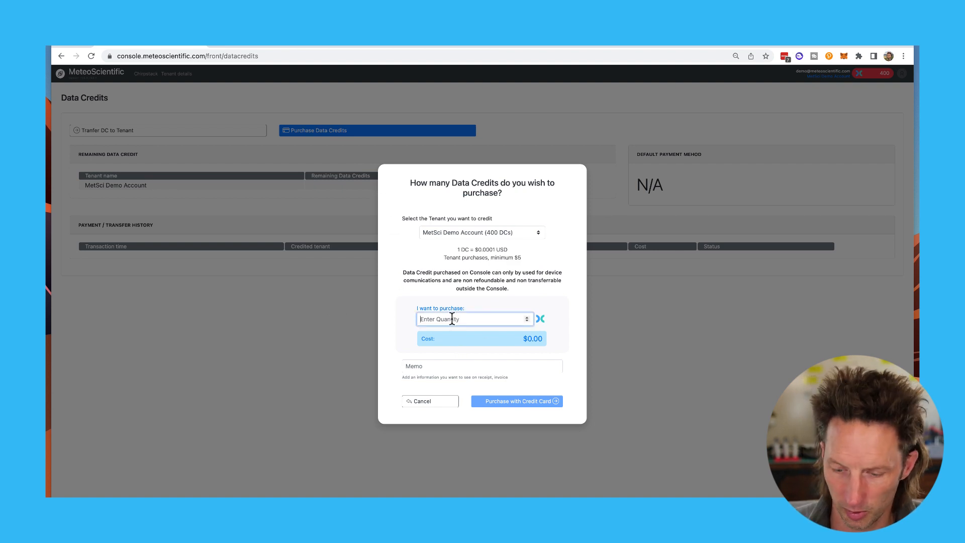
{"action": "type", "text": "50000"}
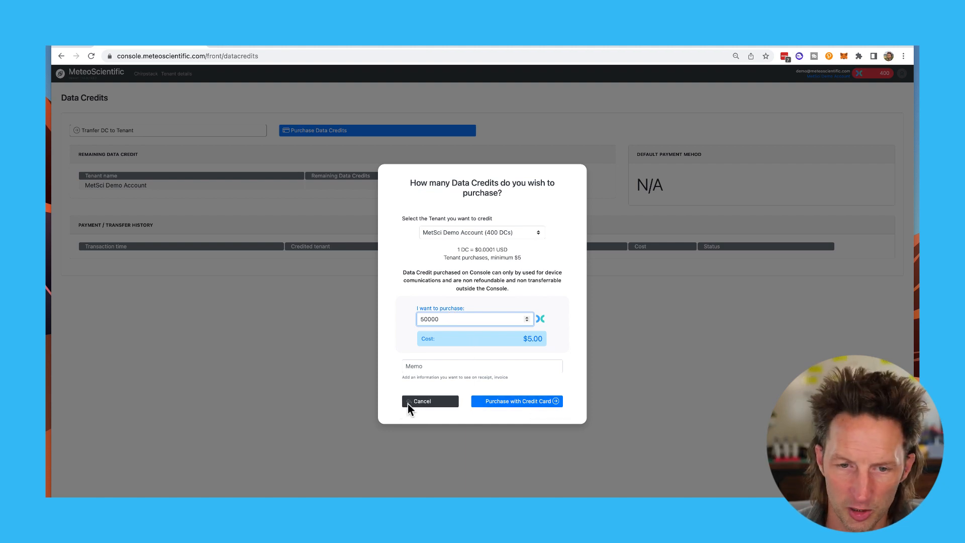
{"action": "left_click", "coordinate": [423, 401]}
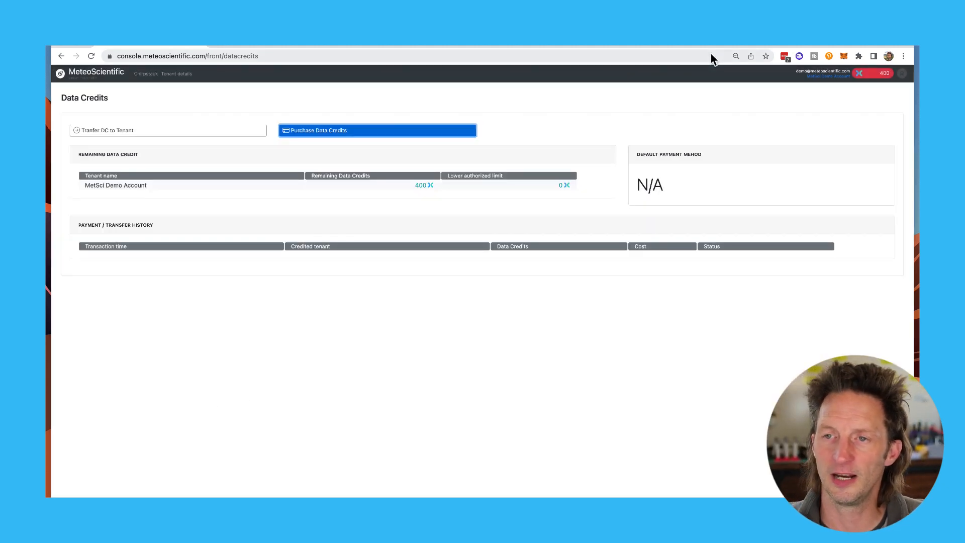
{"action": "left_click", "coordinate": [903, 73]}
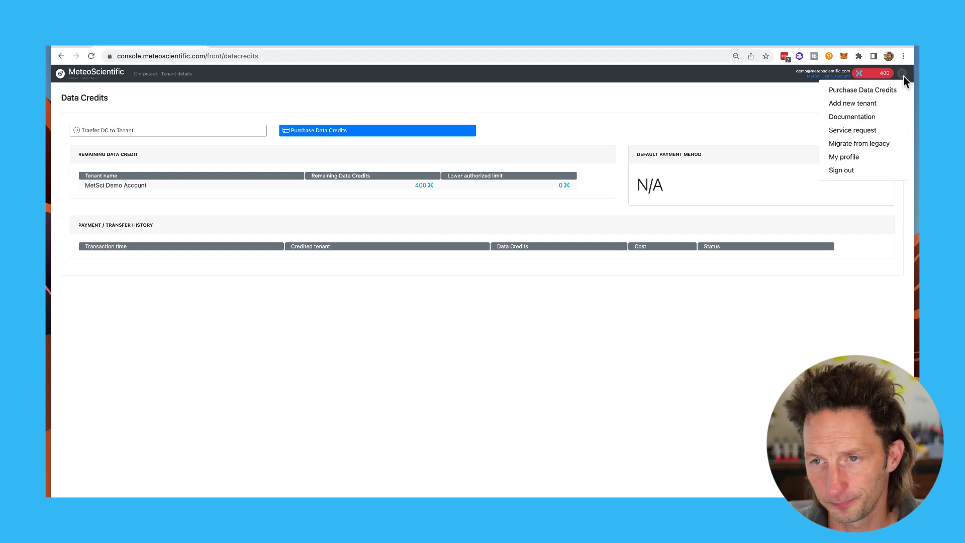
{"action": "mouse_move", "coordinate": [853, 116]}
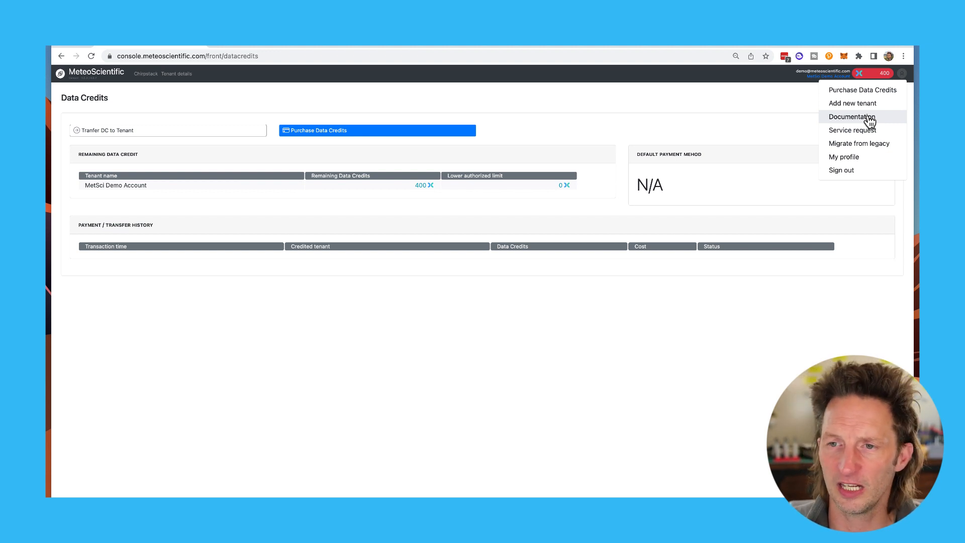
{"action": "mouse_move", "coordinate": [853, 130]}
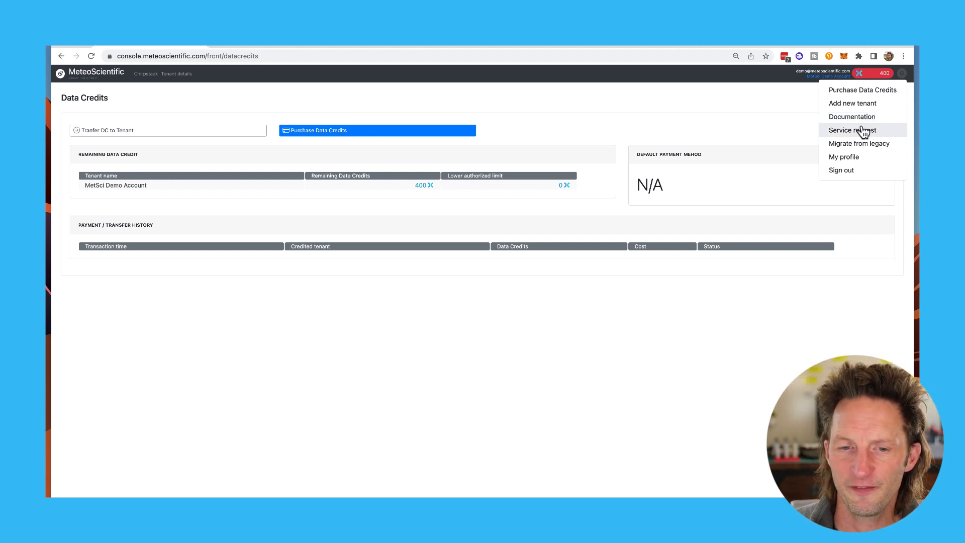
{"action": "mouse_move", "coordinate": [743, 209]}
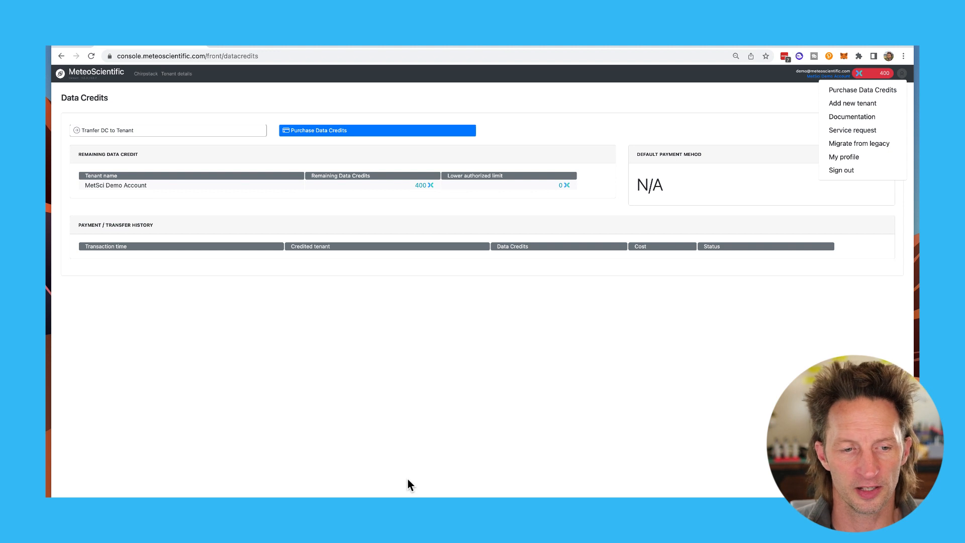
{"action": "mouse_move", "coordinate": [360, 489]}
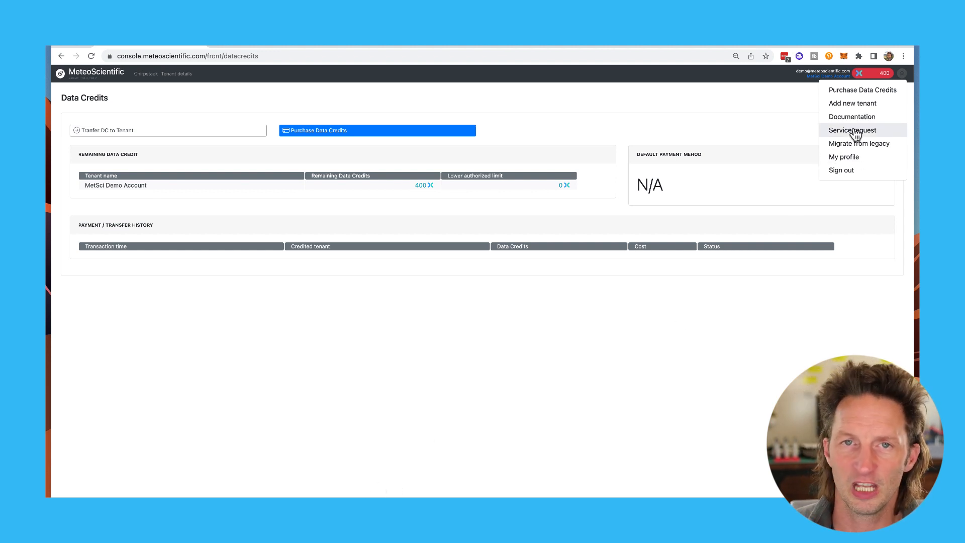
- Start a new service request, cancel it, and reopen the account menu
{"action": "left_click", "coordinate": [852, 129]}
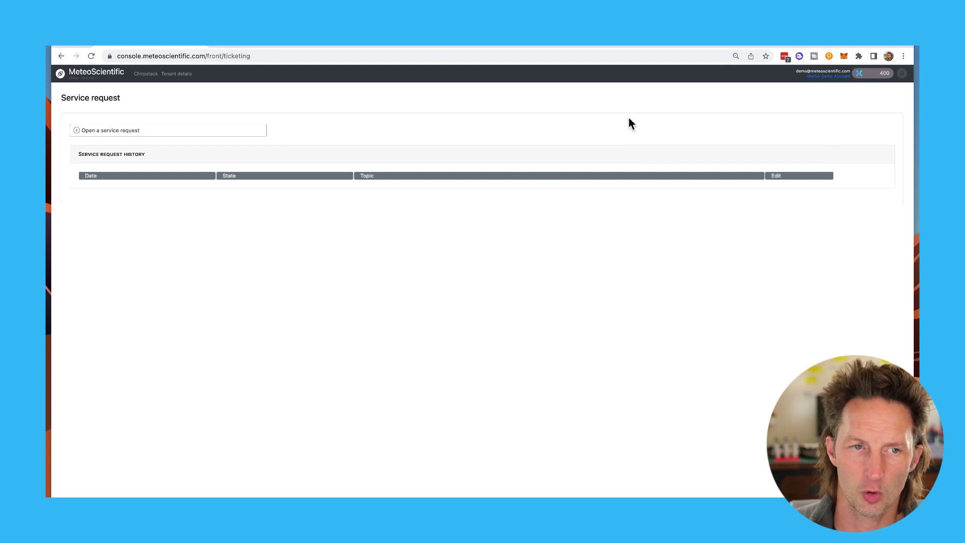
{"action": "left_click", "coordinate": [111, 130]}
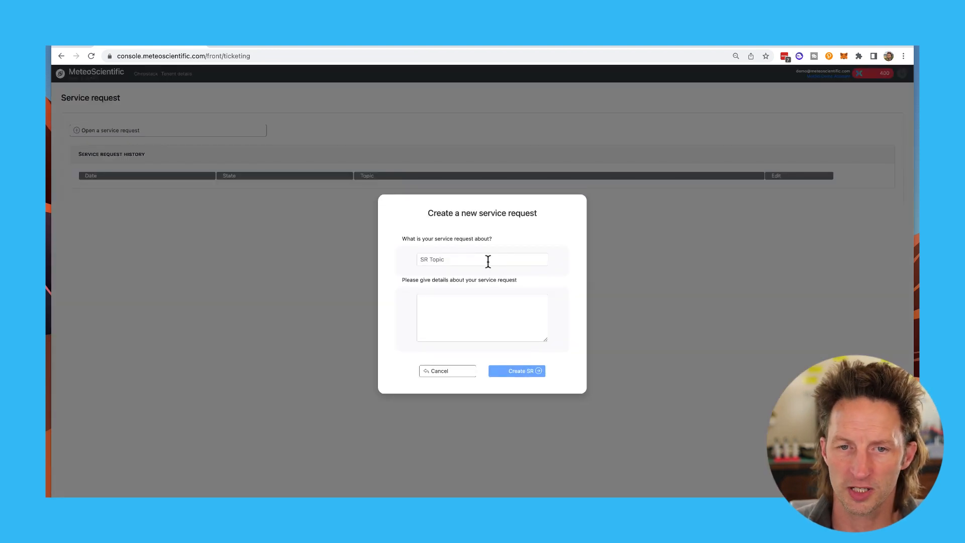
{"action": "left_click", "coordinate": [481, 258]}
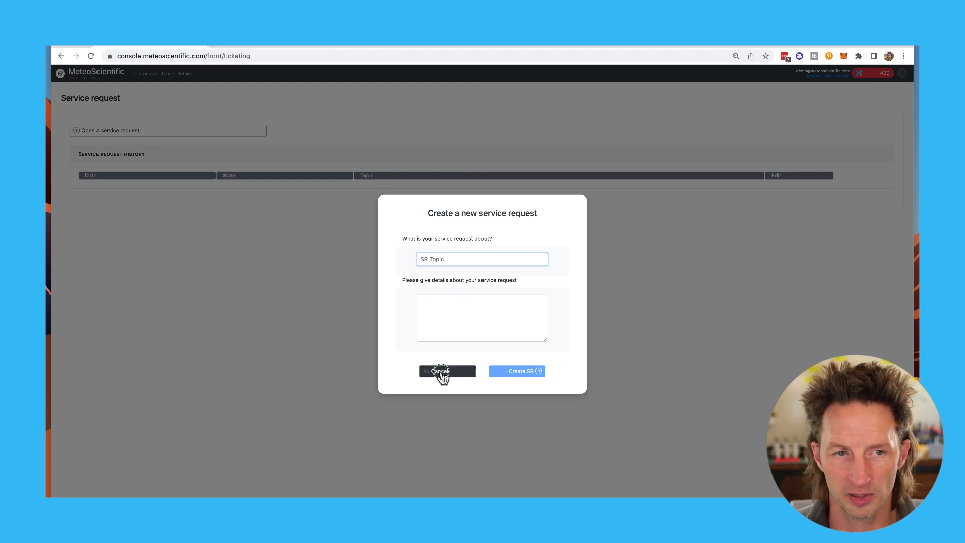
{"action": "left_click", "coordinate": [447, 371]}
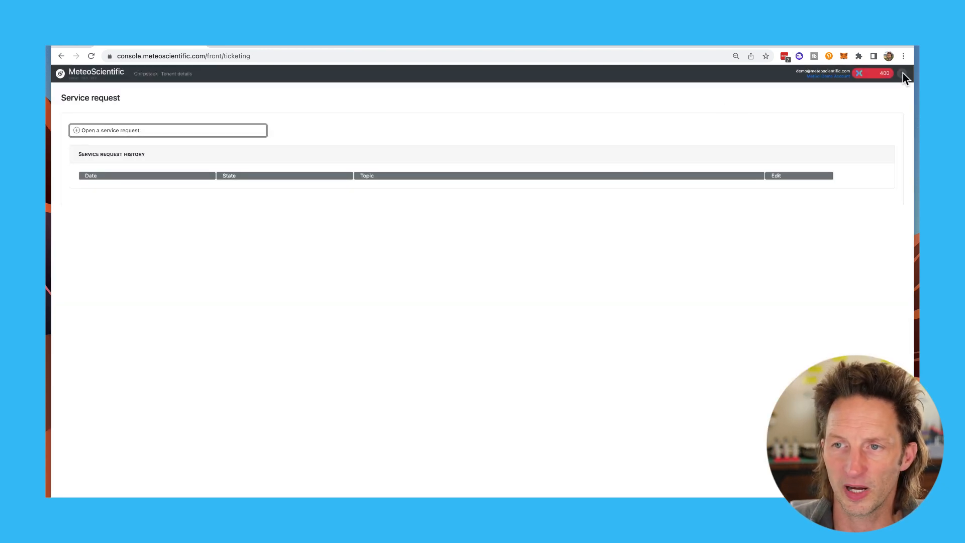
{"action": "left_click", "coordinate": [901, 73]}
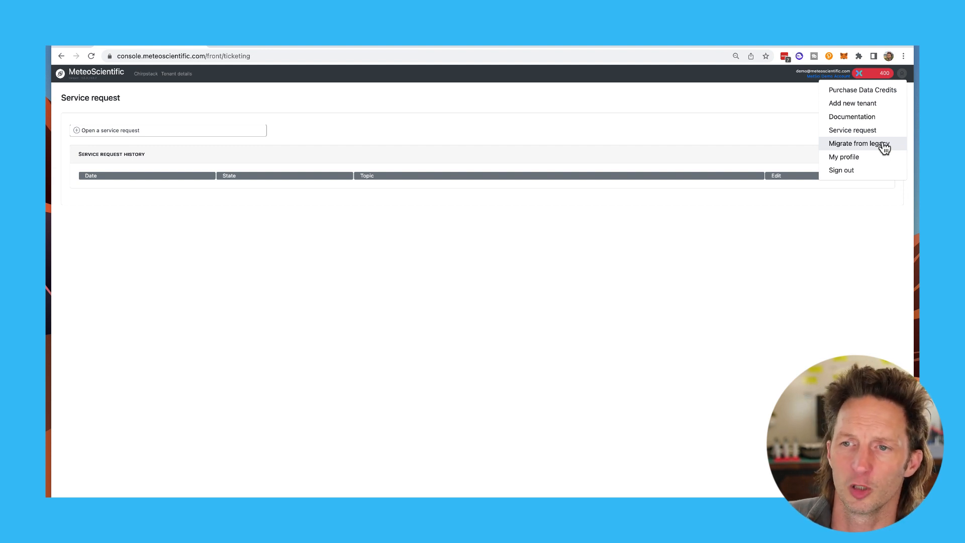
{"action": "mouse_move", "coordinate": [850, 158]}
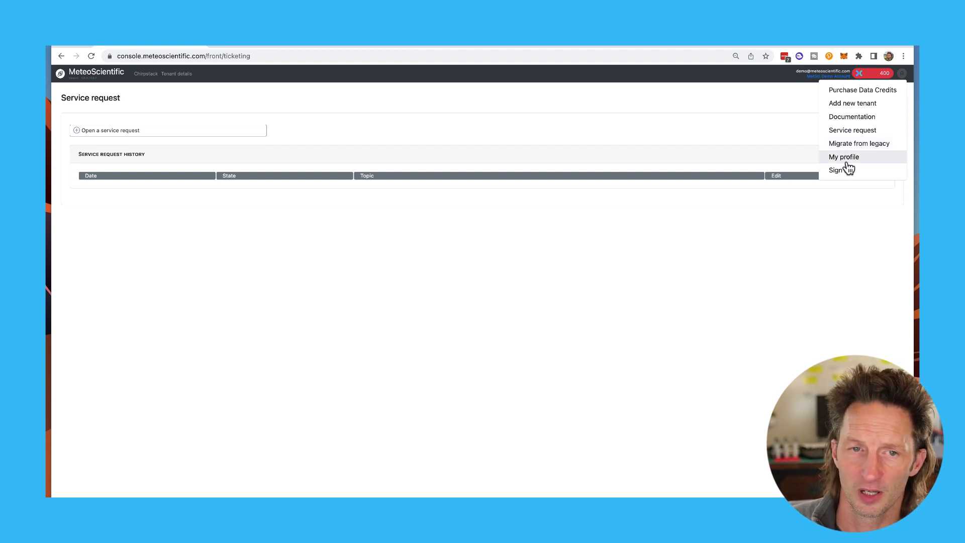
- View the My profile page, then return to the ChirpStack tenant dashboard
{"action": "left_click", "coordinate": [843, 157]}
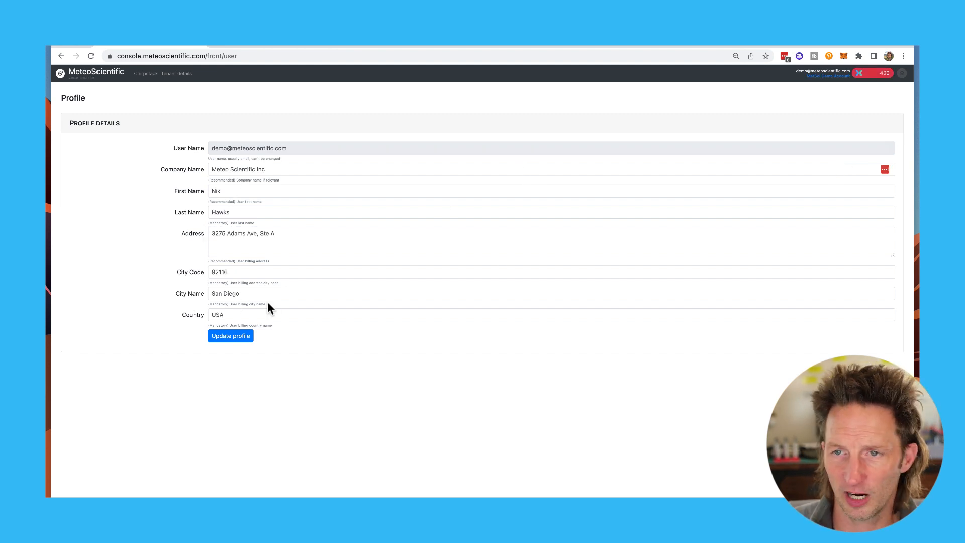
{"action": "mouse_move", "coordinate": [490, 201]}
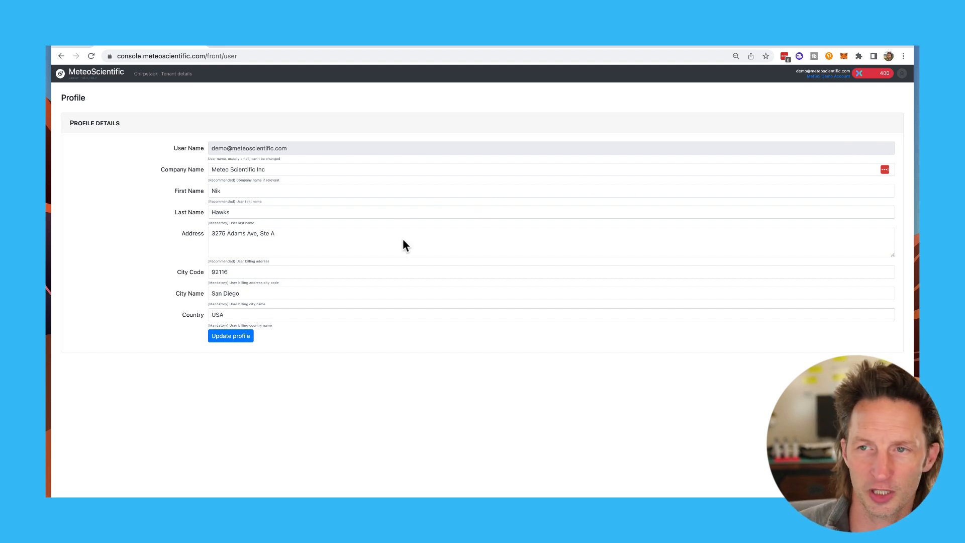
{"action": "left_click", "coordinate": [903, 74]}
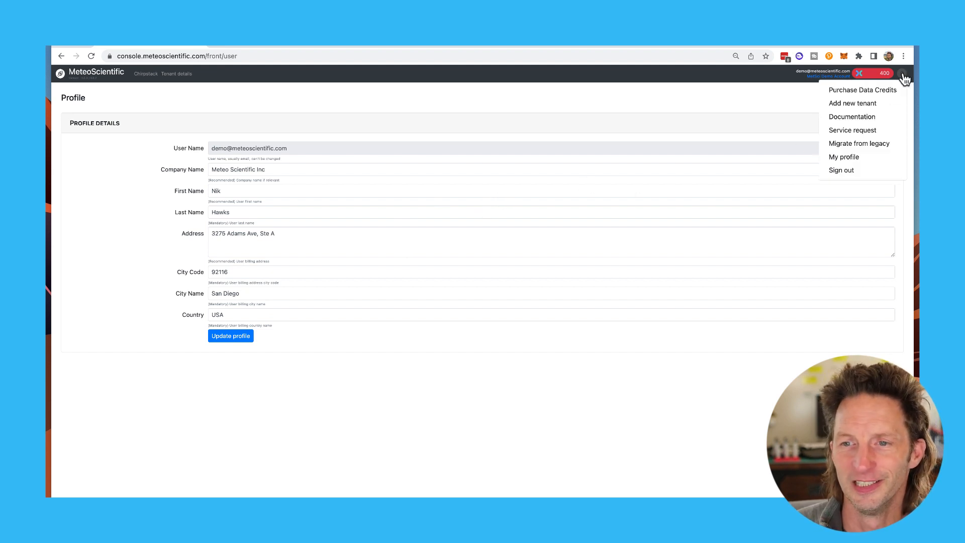
{"action": "mouse_move", "coordinate": [237, 91]}
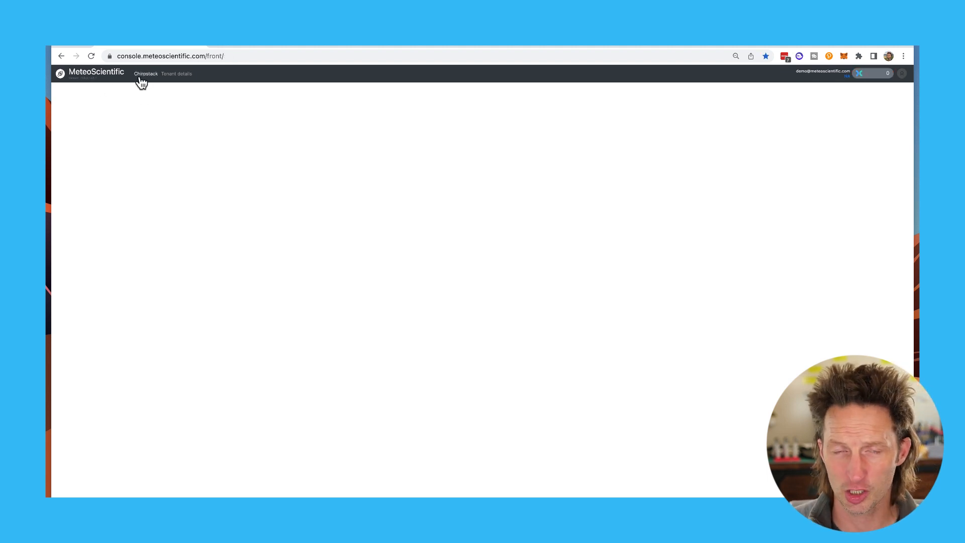
{"action": "left_click", "coordinate": [146, 73]}
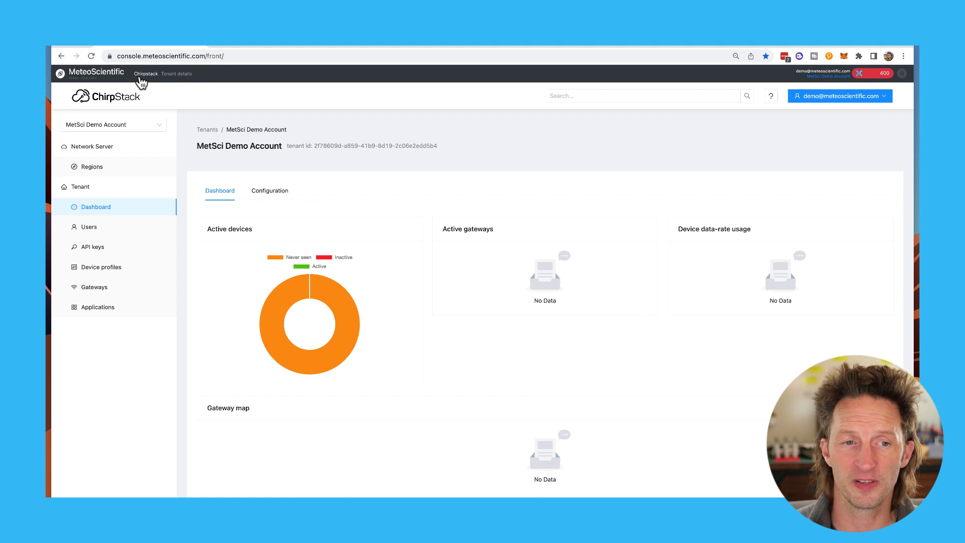